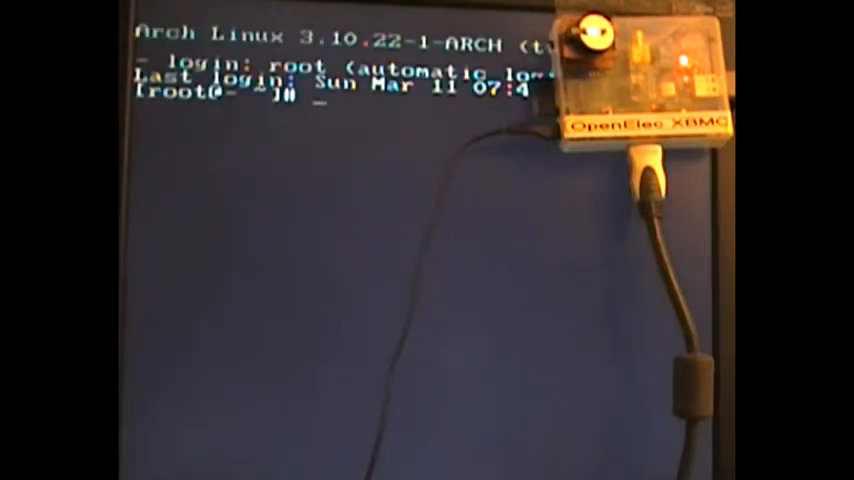
Run the RPiRTC driver so RTC and system both read 17:16:06 on 2013-12-08.
text(shutdown -t now)
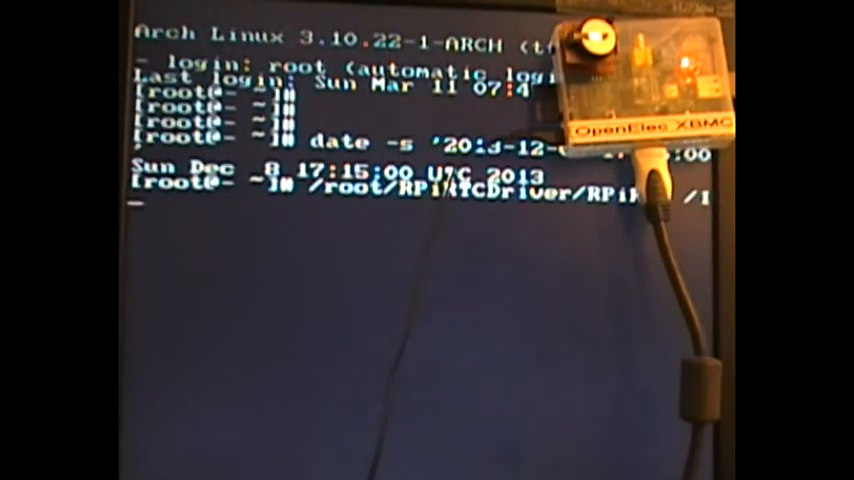
key(Return)
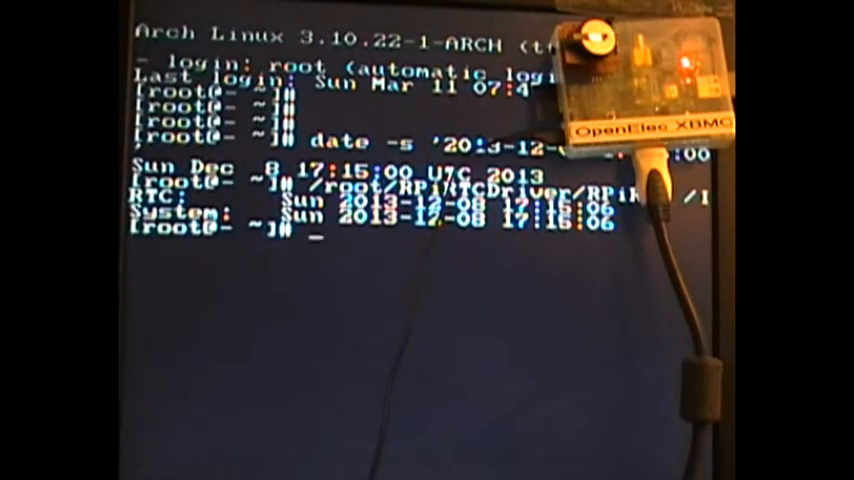
Run RPiRTC again, showing last-set 1970-01-01 and RTC/system times near 17:16:20.
text(shutdown -h now)
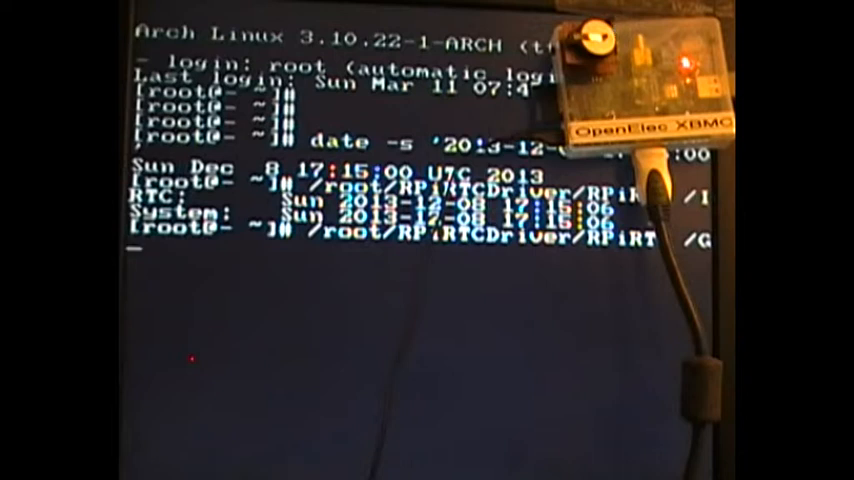
key(Return)
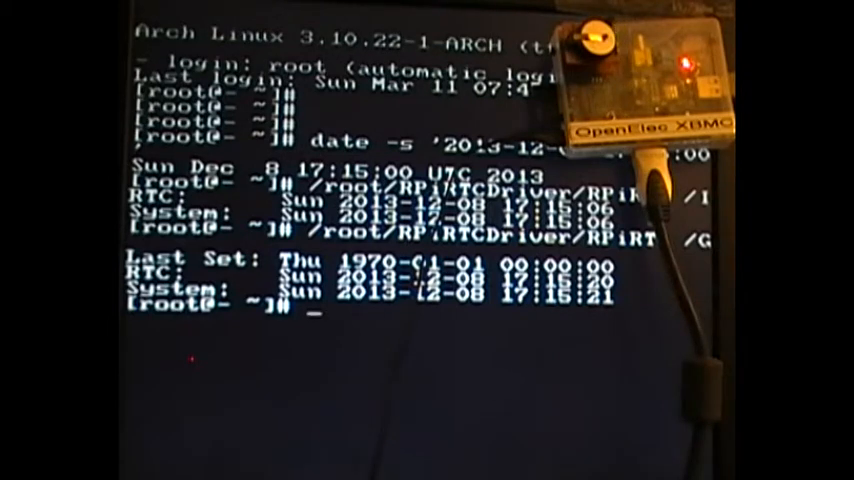
Store "Test message" in the RTC and read it back with matching 17:16:54 times.
text(date -s '2013-12-08 17:15:0)
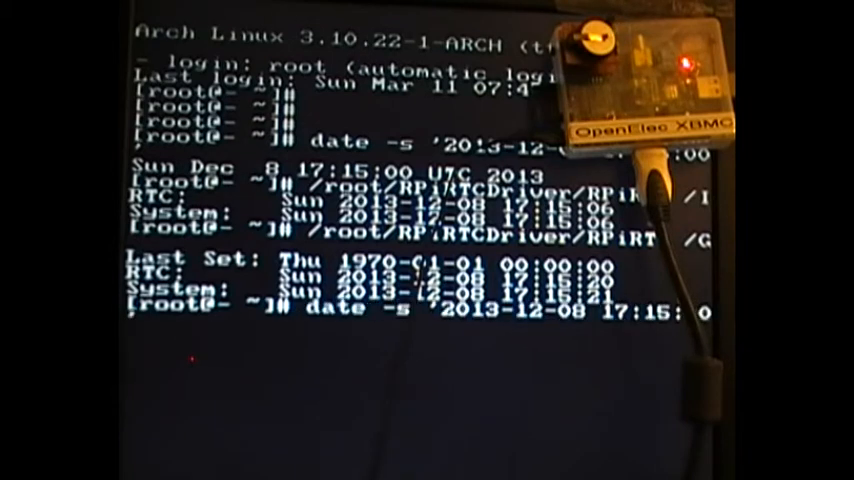
text(clear)
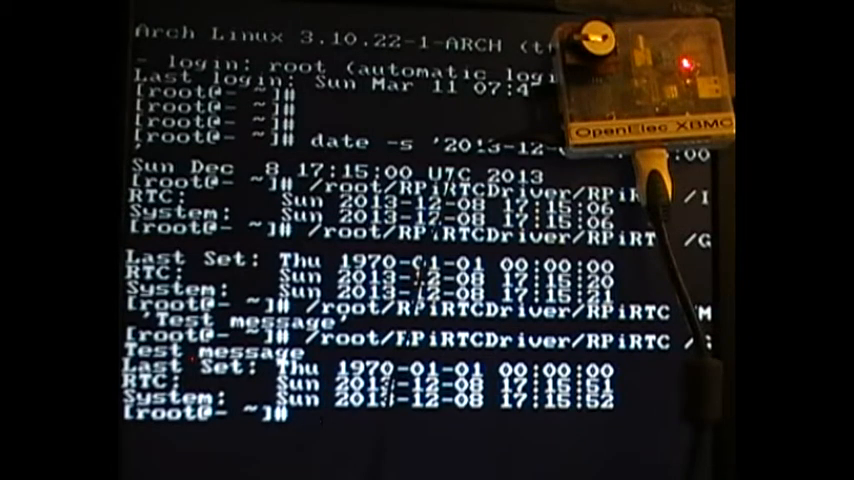
Power-cycle the Pi, log in as root and type /root/RPiRTCDriver/RPiRTC.
text(date -s '2013-12-08 17:15:)
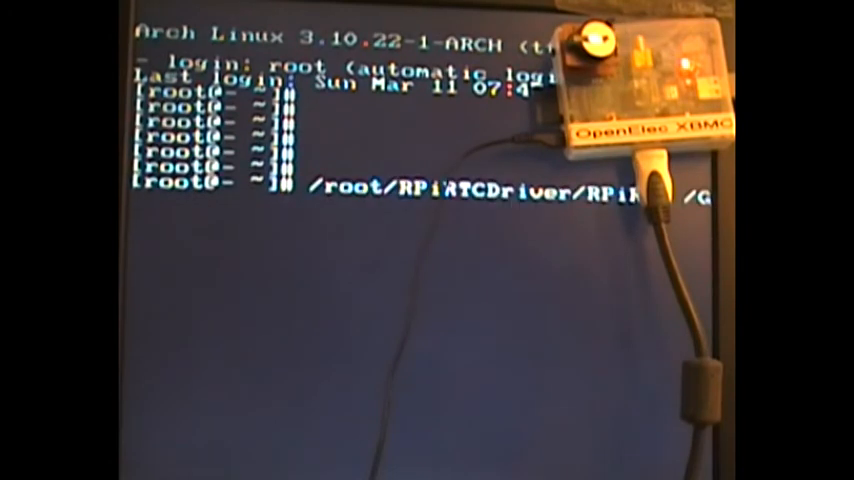
Confirm the test message and 2013-12-08 time survived reboot, then enter shutdown -h now.
key(Return)
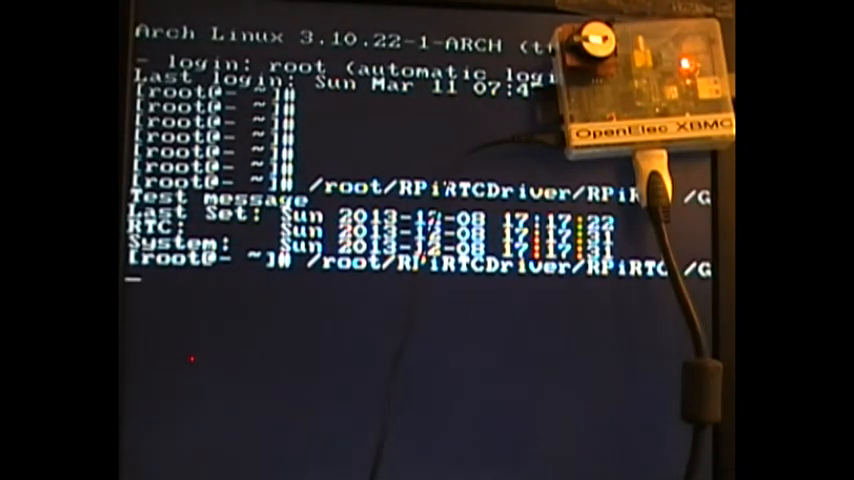
text(shutdown -h now)
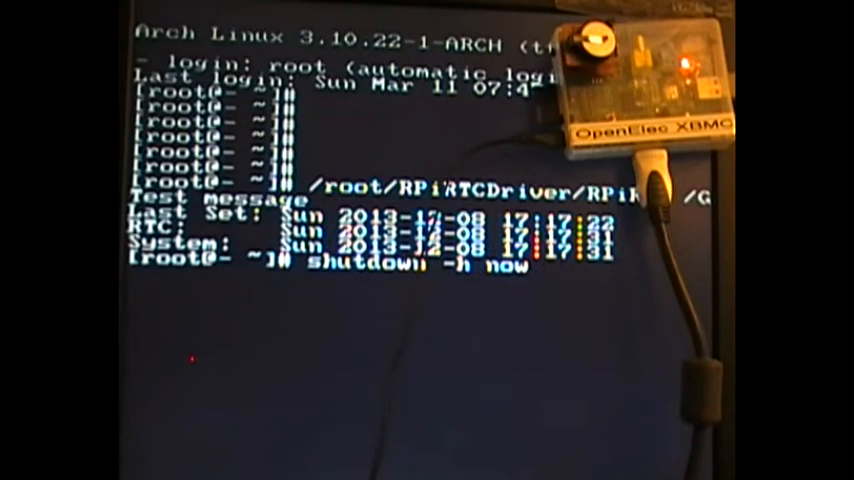